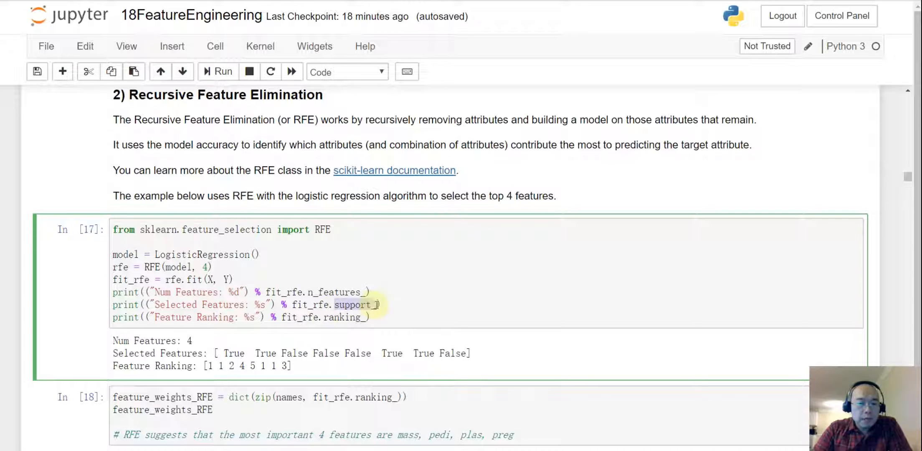
pyautogui.moveTo(485, 354)
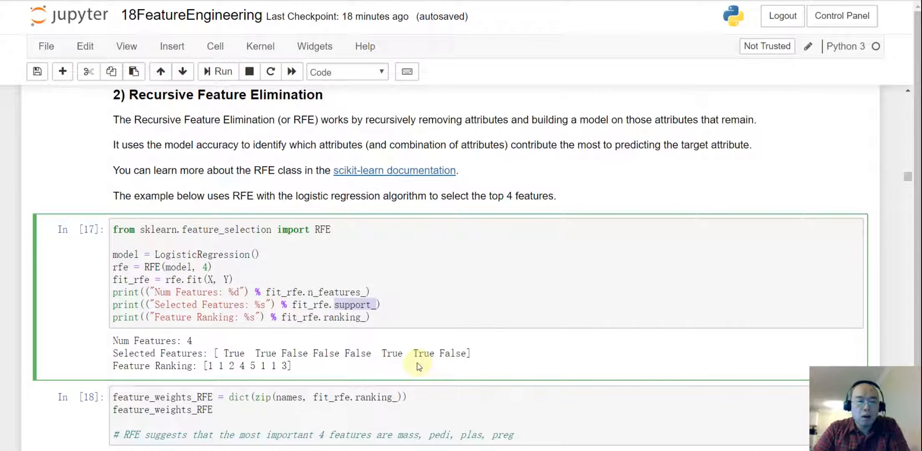
pyautogui.moveTo(410, 375)
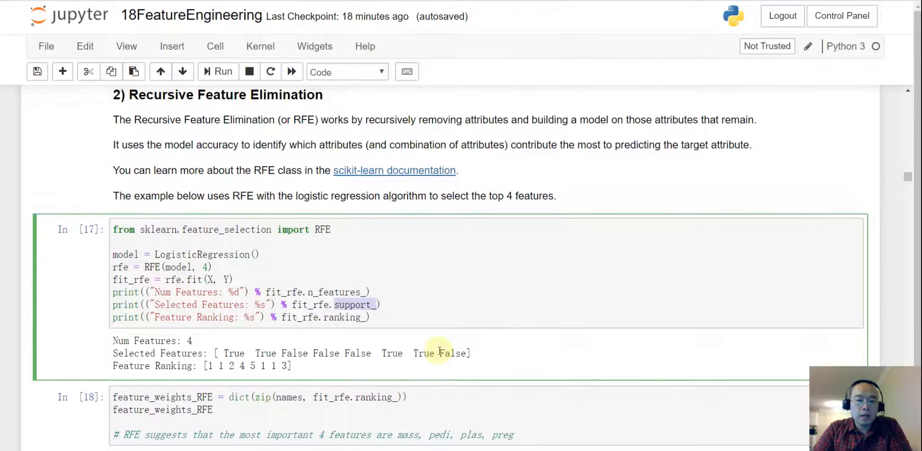
# - Point out the selected-features ranking numbers and the cell building the RFE ranking dictionary
pyautogui.doubleClick(393, 352)
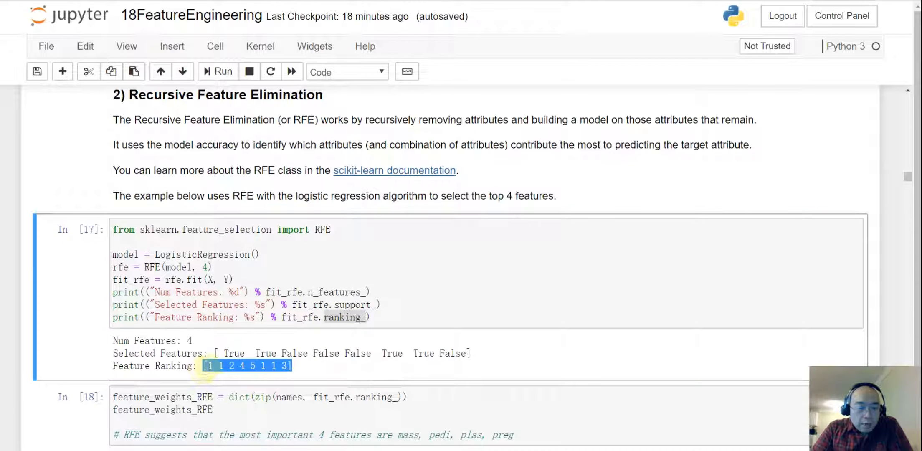
pyautogui.click(212, 365)
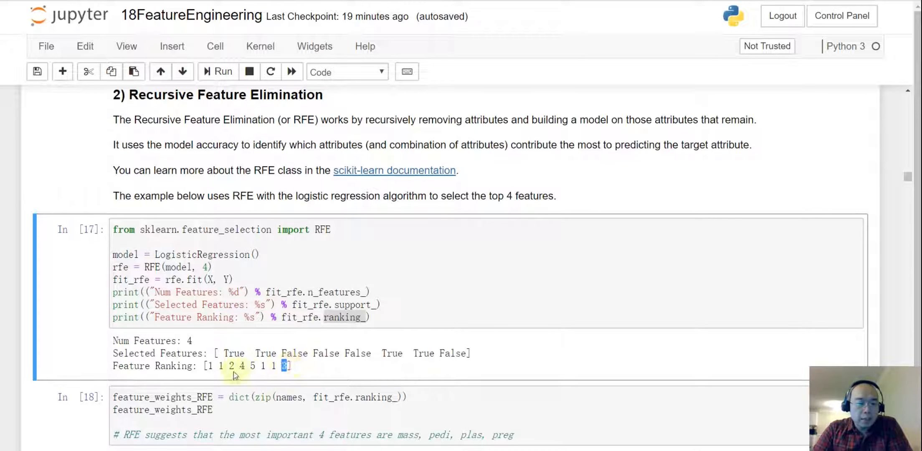
pyautogui.moveTo(706, 372)
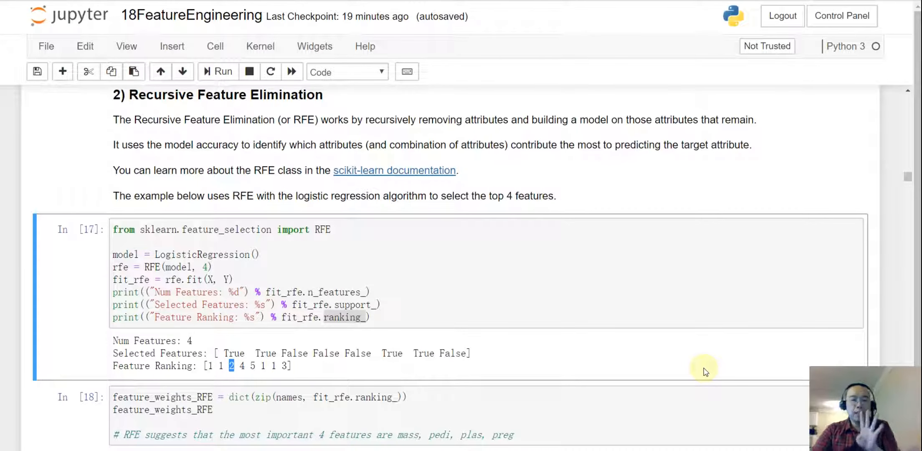
pyautogui.scroll(-3)
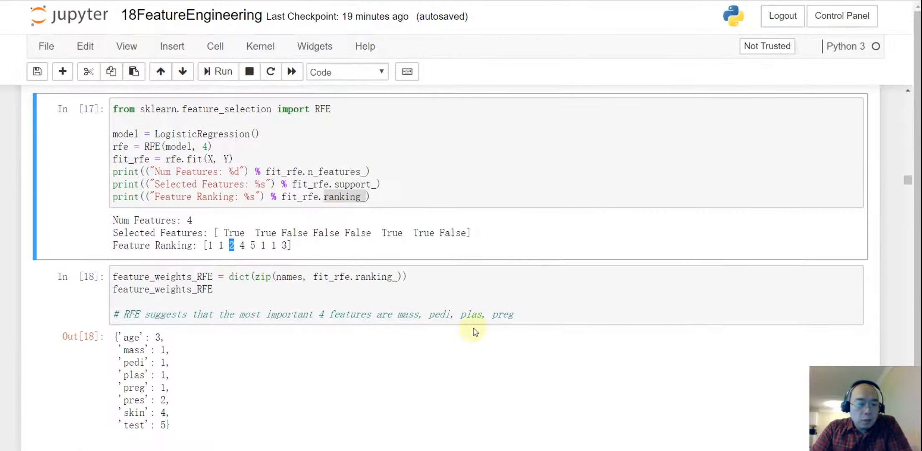
pyautogui.moveTo(332, 277)
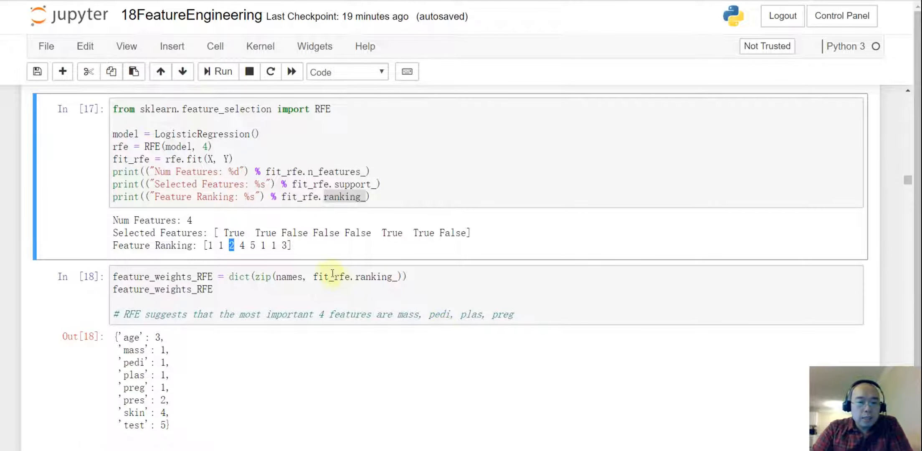
pyautogui.click(288, 277)
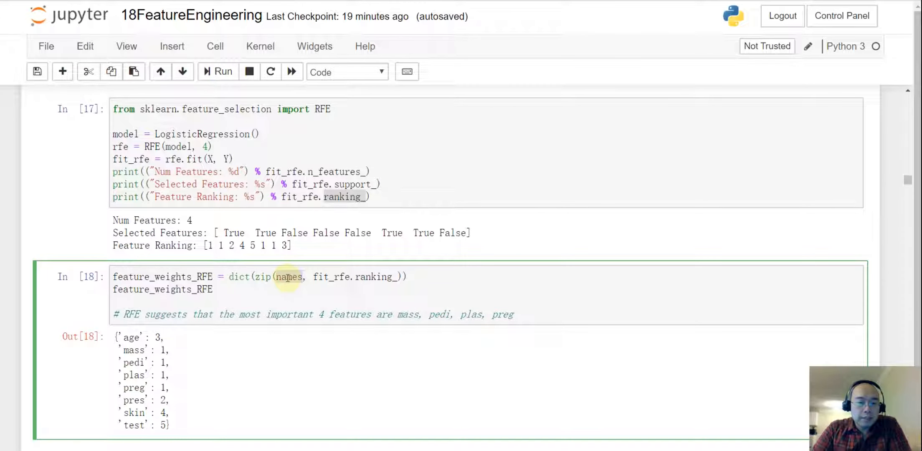
pyautogui.moveTo(271, 328)
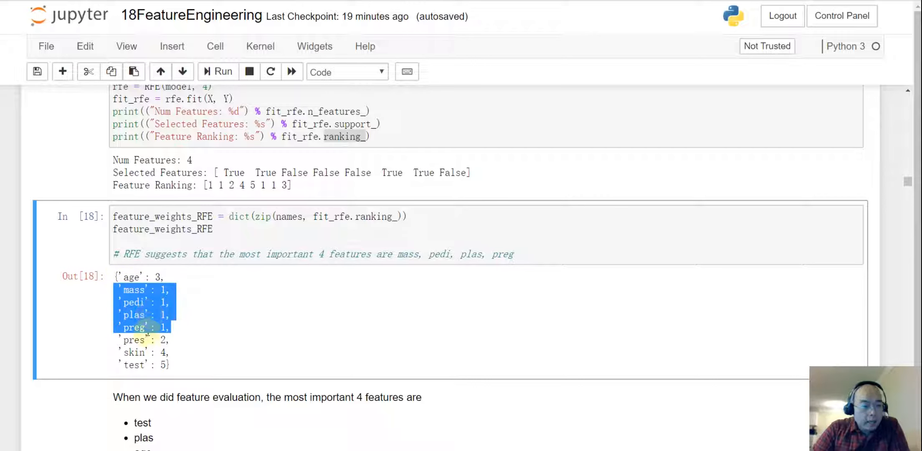
# - Highlight the note's top-four lists: feature evaluation (test, plas, age, mass) versus RFE (mass, pedi, plas, preg)
pyautogui.scroll(-3)
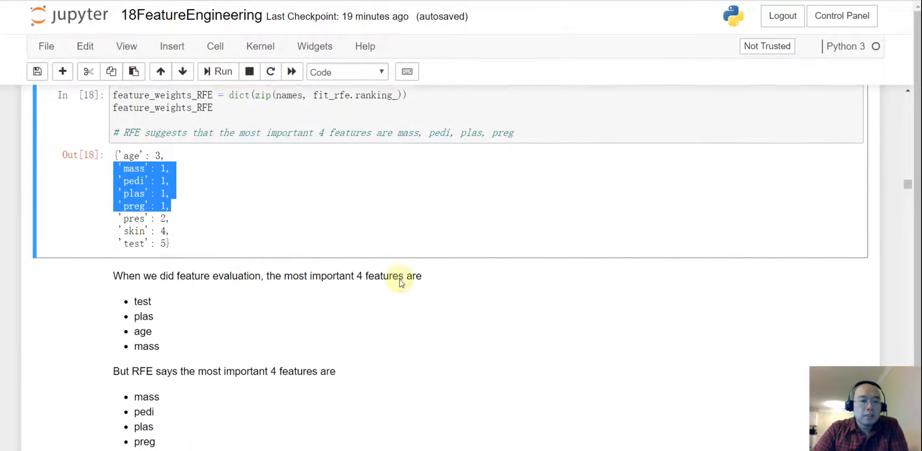
pyautogui.scroll(-3)
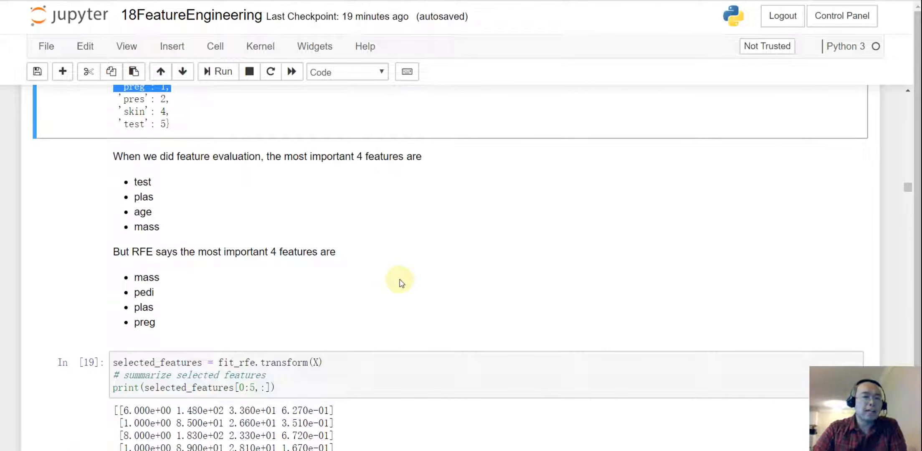
pyautogui.moveTo(163, 284)
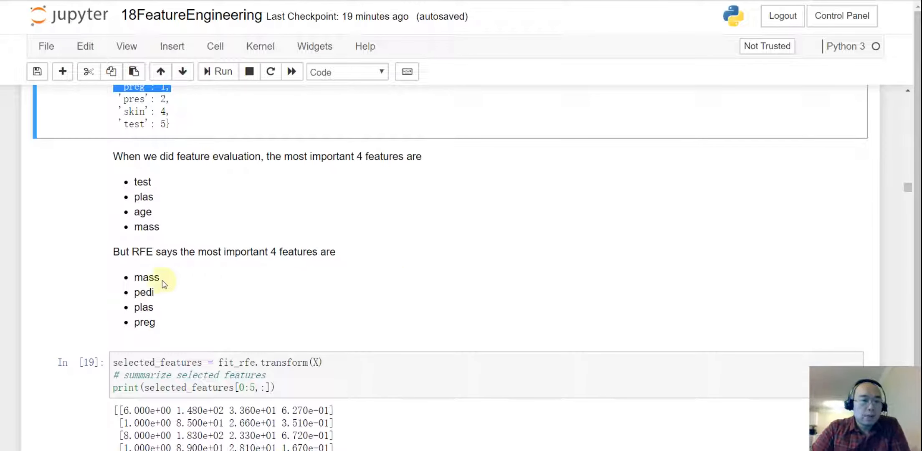
pyautogui.moveTo(114, 252); pyautogui.dragTo(156, 322)
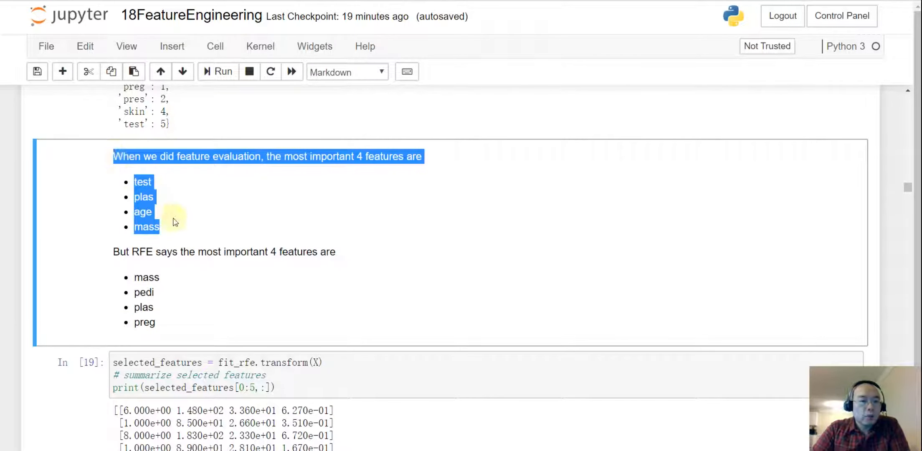
pyautogui.scroll(-3)
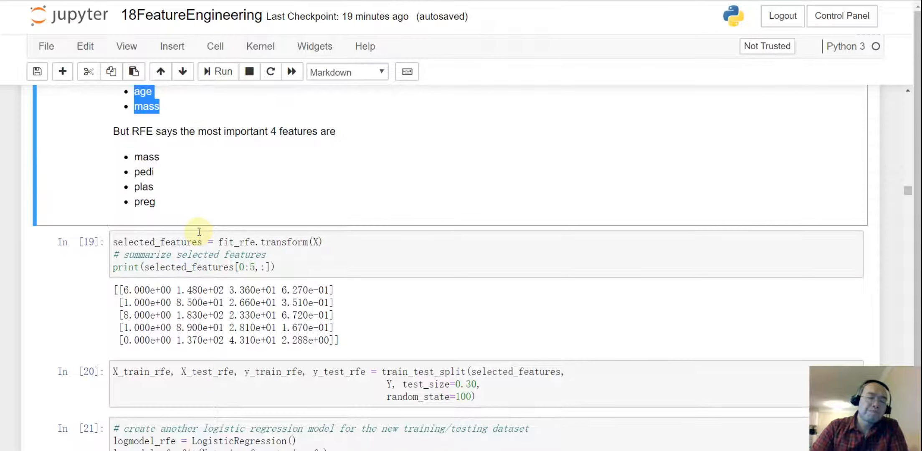
pyautogui.scroll(3)
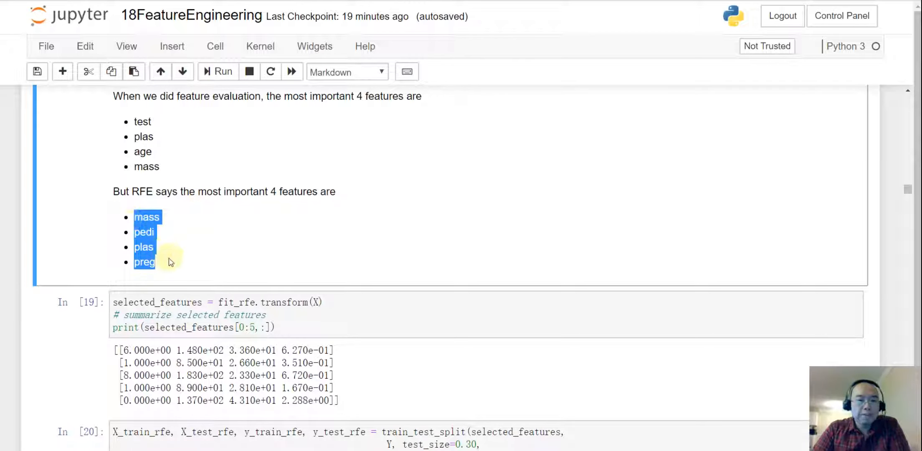
# - Highlight the RFE logistic regression confusion matrix [[132 18],[38 43]] below the 0.75 weighted F1 report
pyautogui.scroll(-3)
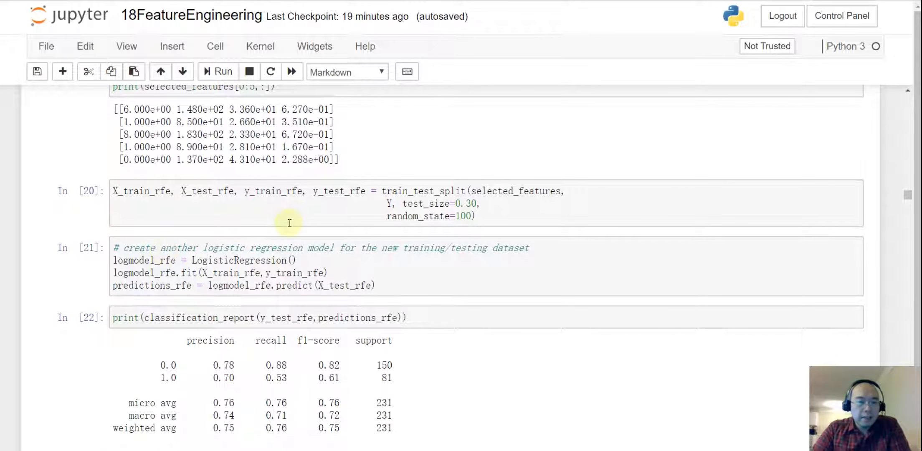
pyautogui.scroll(3)
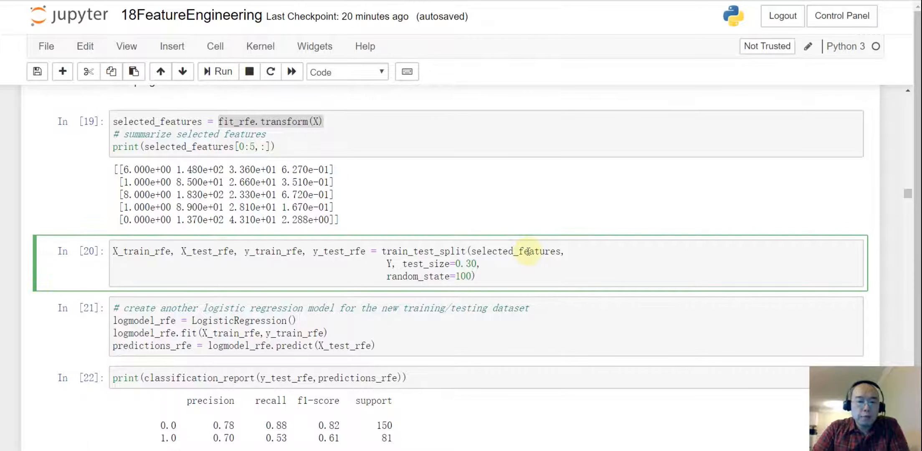
pyautogui.scroll(-3)
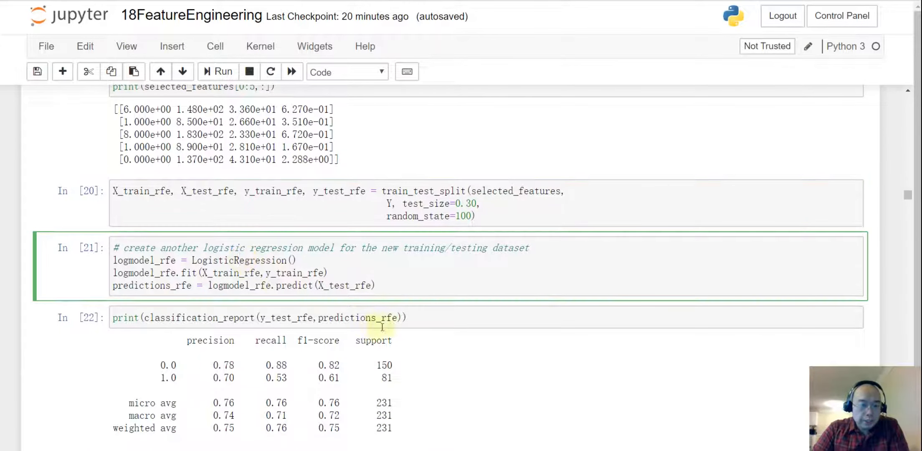
pyautogui.scroll(-3)
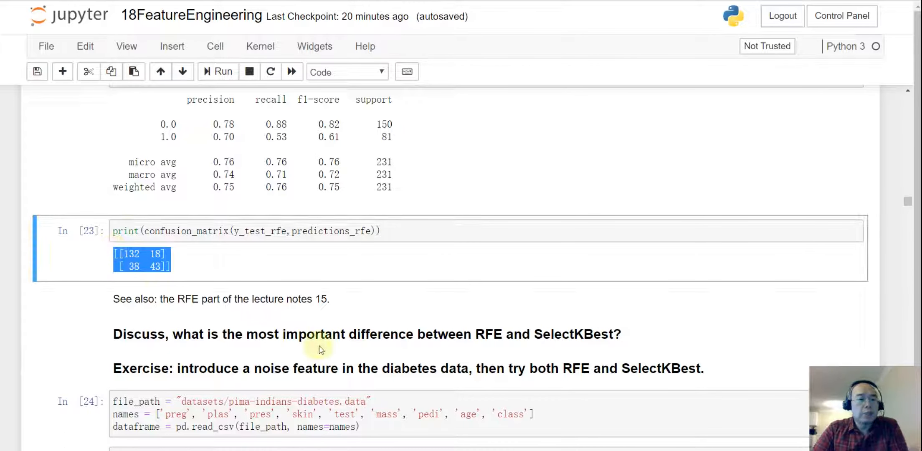
pyautogui.click(181, 271)
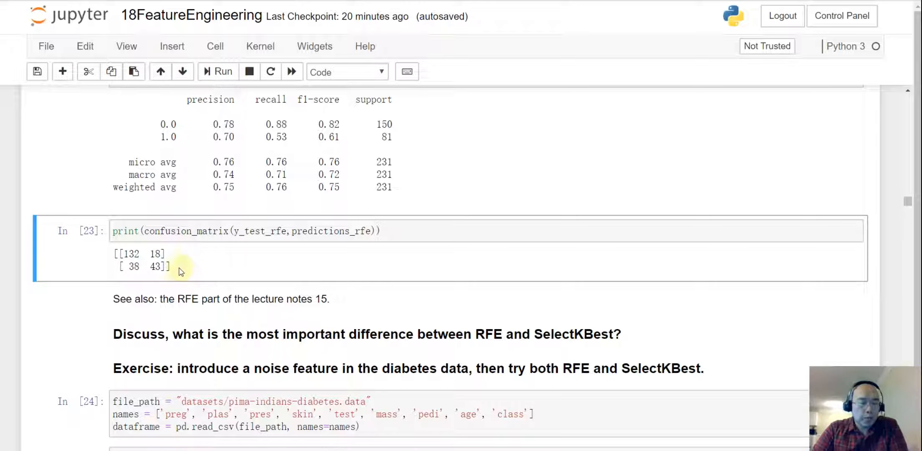
pyautogui.moveTo(114, 253); pyautogui.dragTo(170, 267)
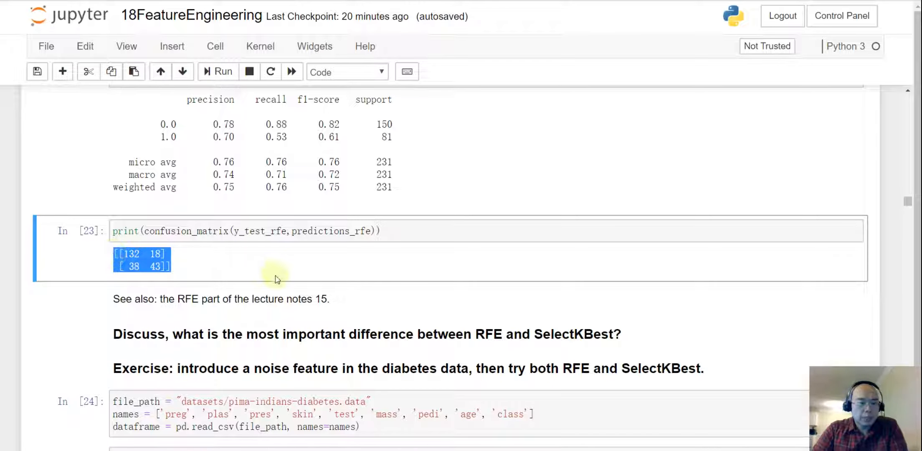
pyautogui.scroll(3)
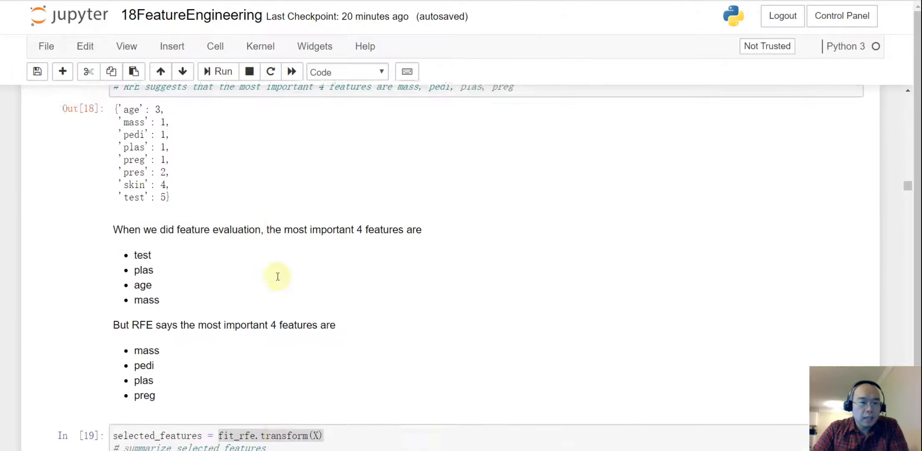
pyautogui.scroll(3)
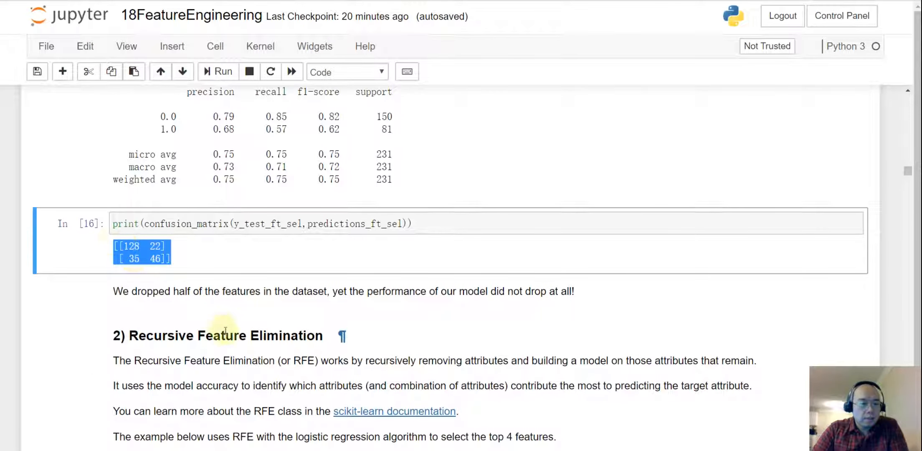
pyautogui.scroll(-3)
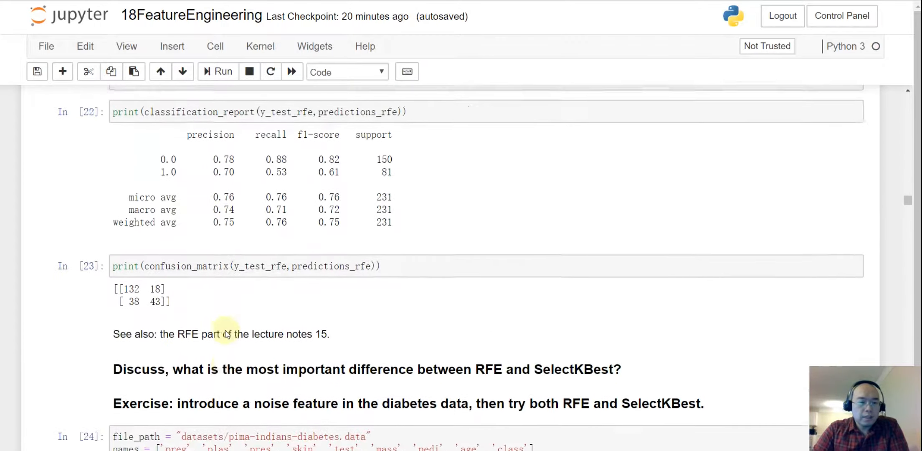
pyautogui.scroll(-3)
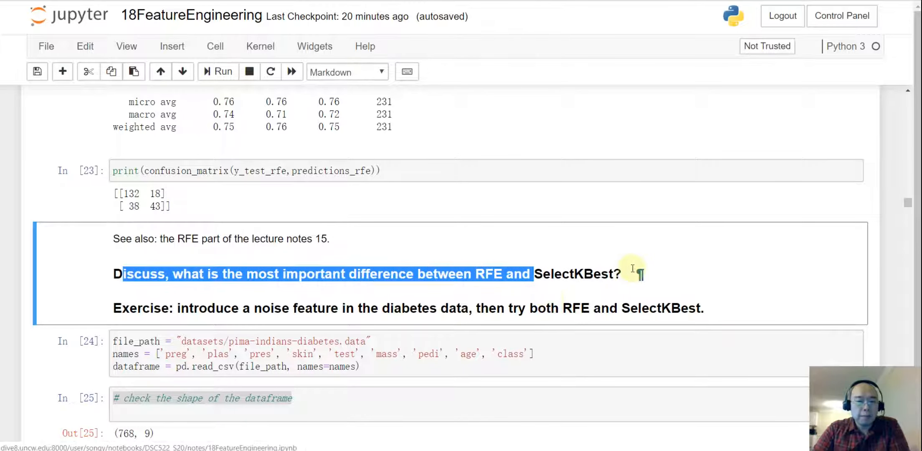
pyautogui.doubleClick(573, 275)
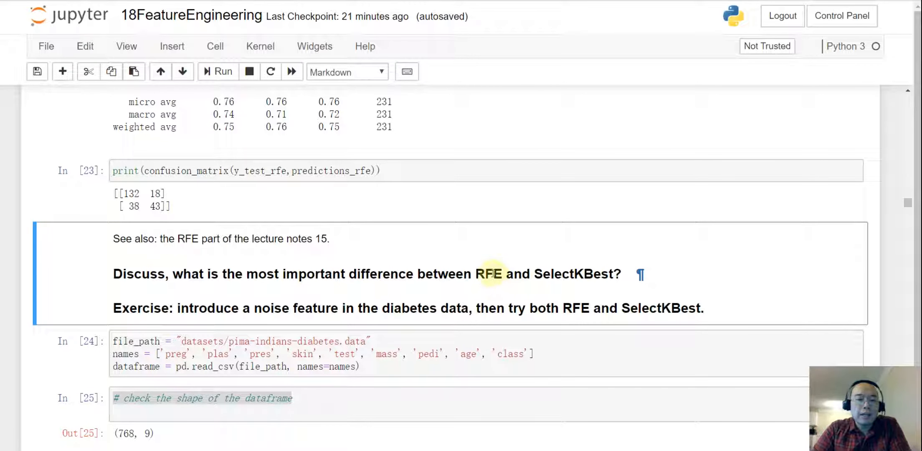
pyautogui.doubleClick(488, 275)
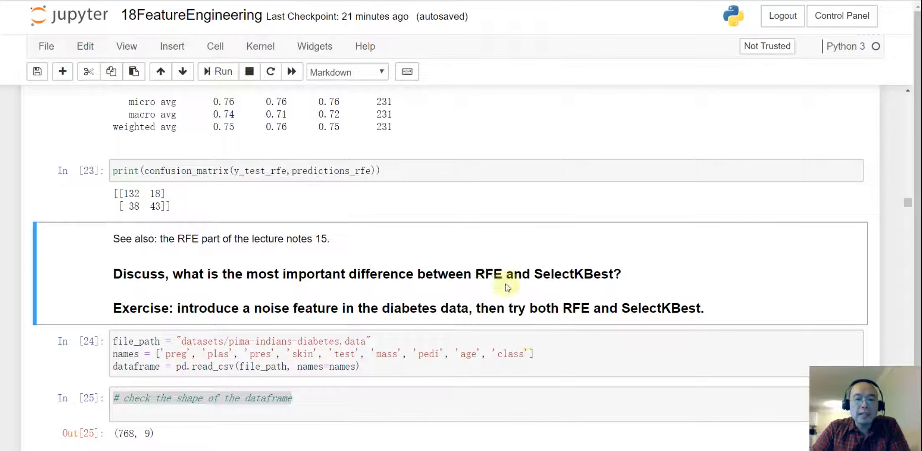
pyautogui.doubleClick(487, 274)
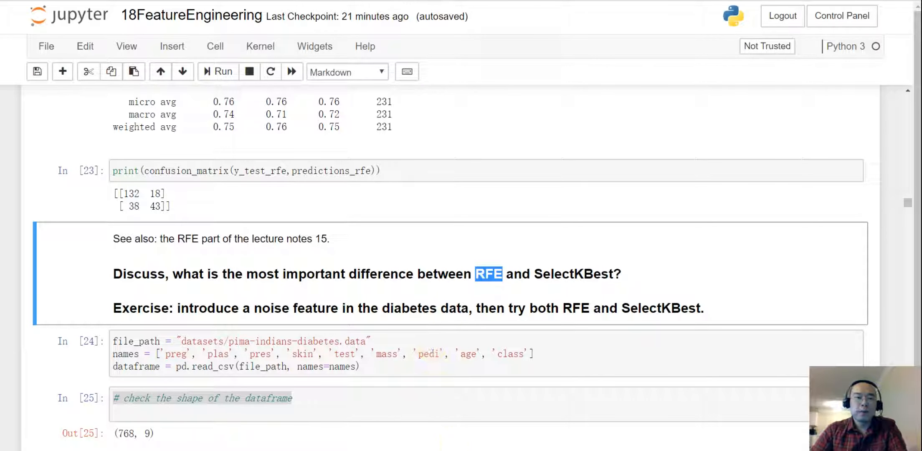
pyautogui.moveTo(496, 301)
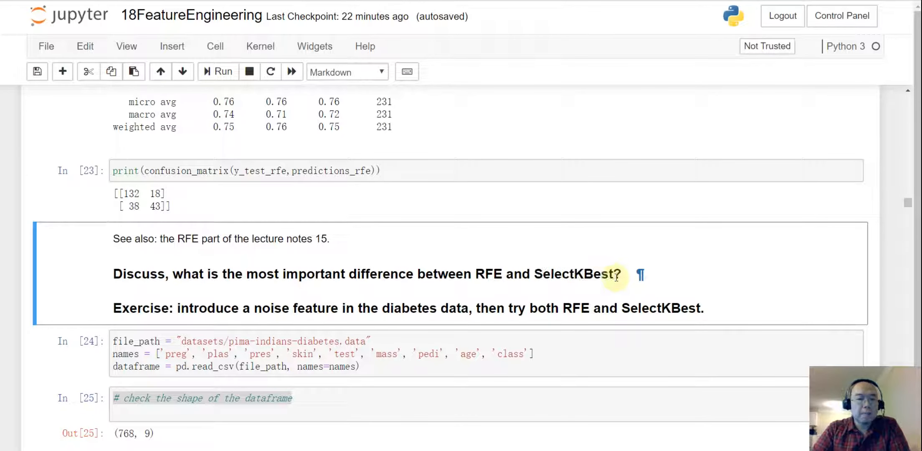
pyautogui.moveTo(611, 300)
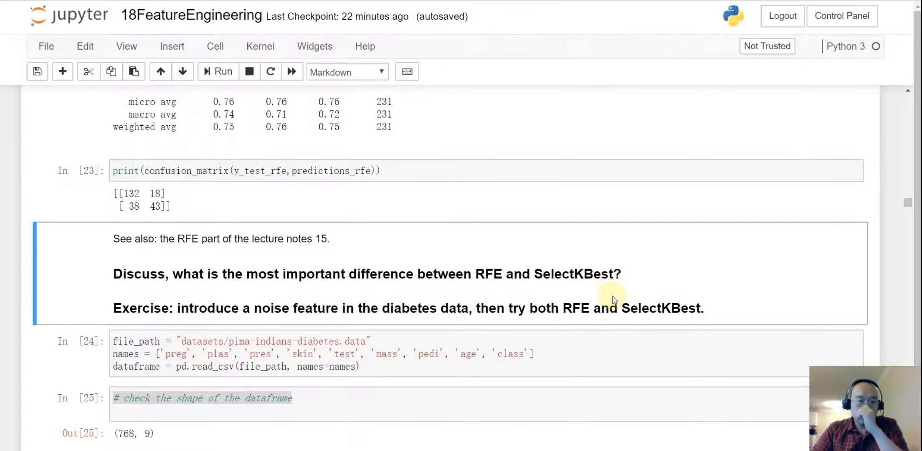
pyautogui.scroll(-3)
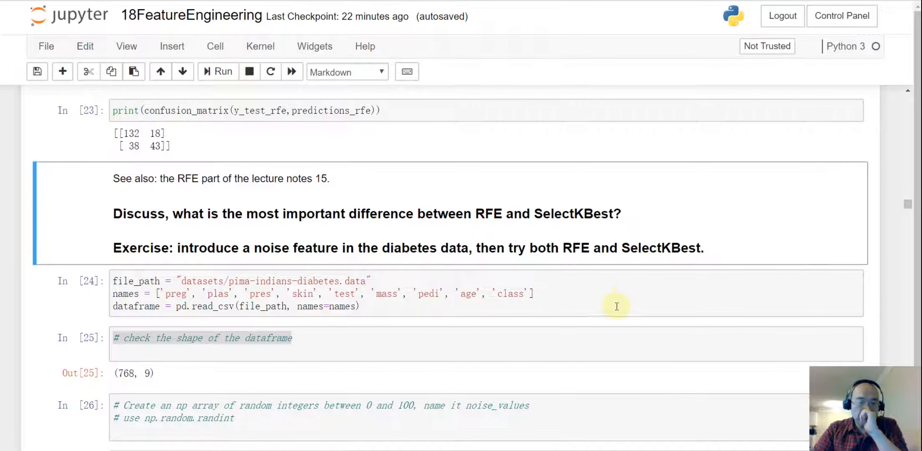
pyautogui.moveTo(591, 307)
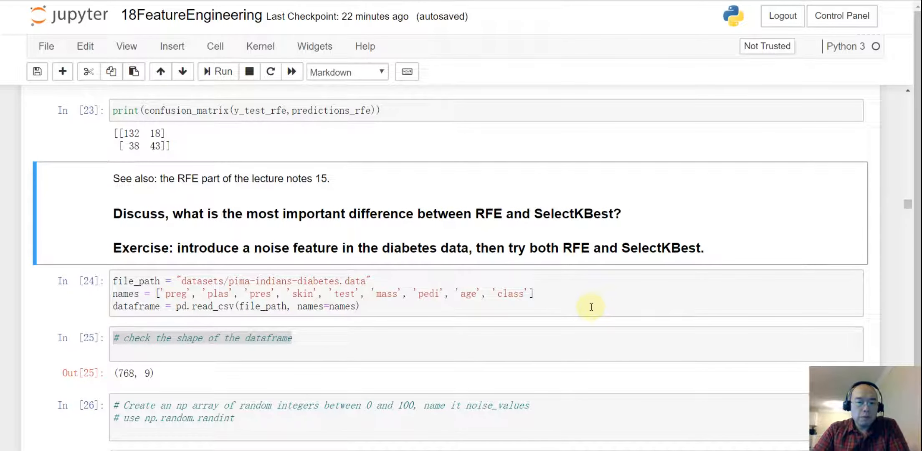
pyautogui.scroll(-3)
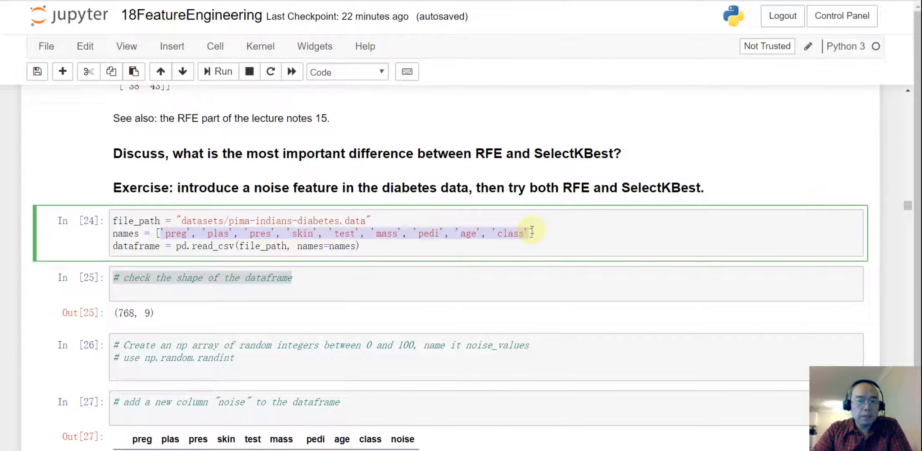
pyautogui.moveTo(524, 288)
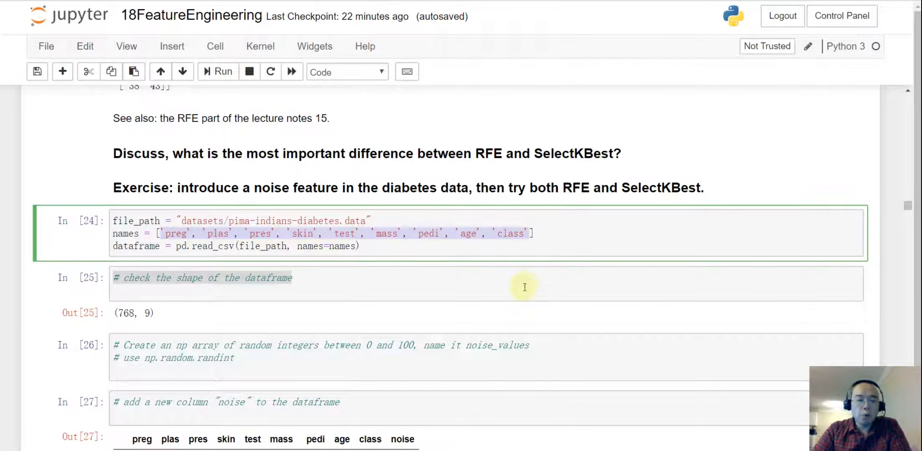
pyautogui.moveTo(370, 345)
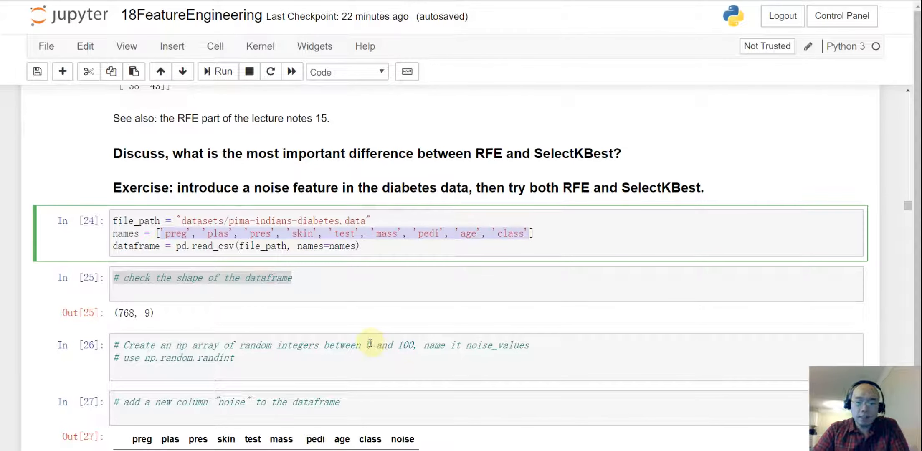
pyautogui.click(368, 345)
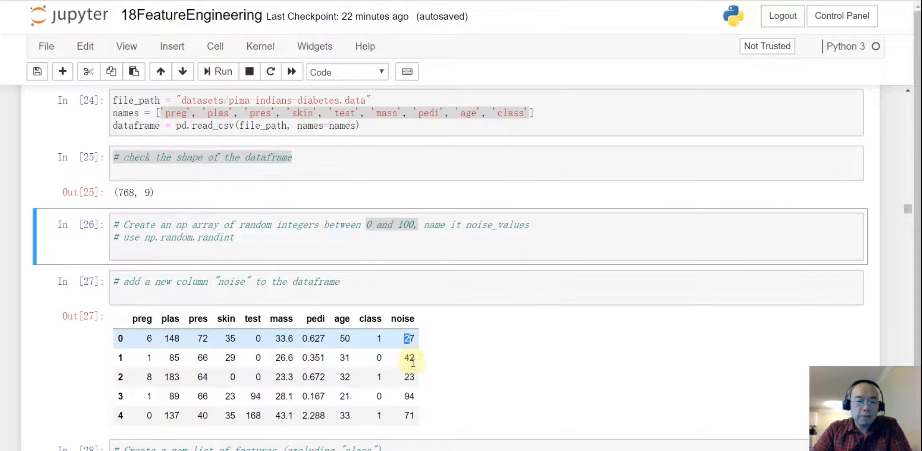
pyautogui.scroll(-3)
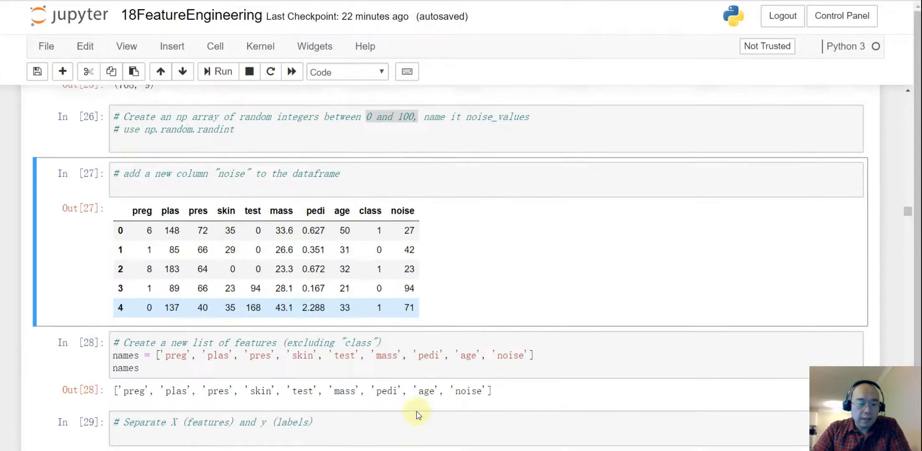
pyautogui.scroll(-3)
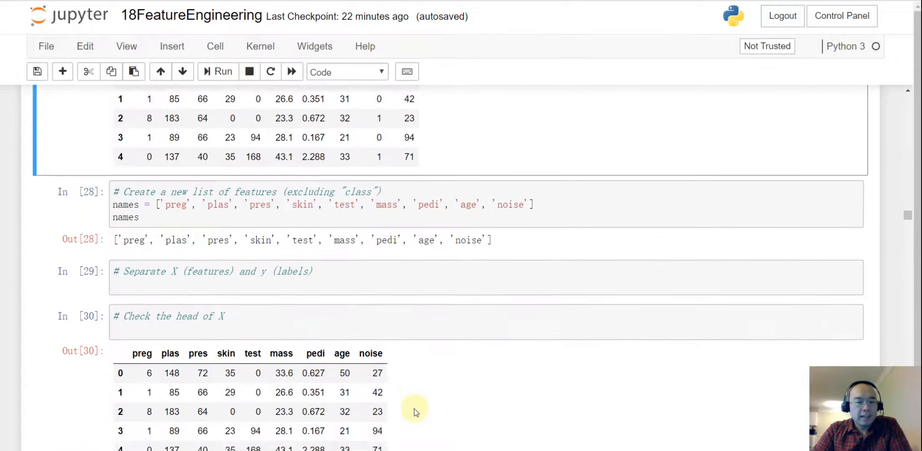
pyautogui.scroll(-3)
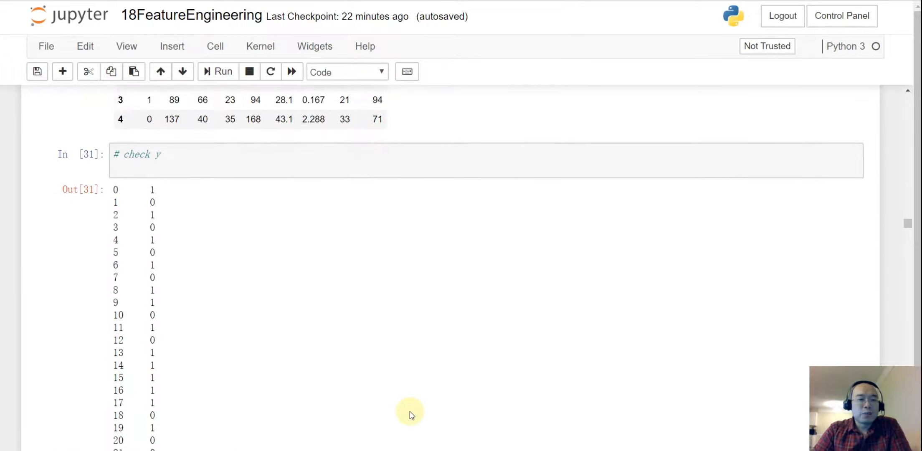
pyautogui.scroll(3)
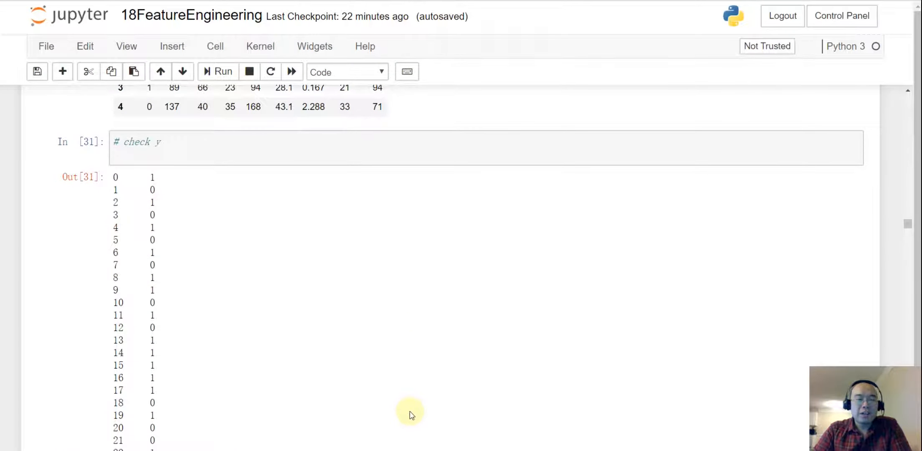
pyautogui.scroll(-3)
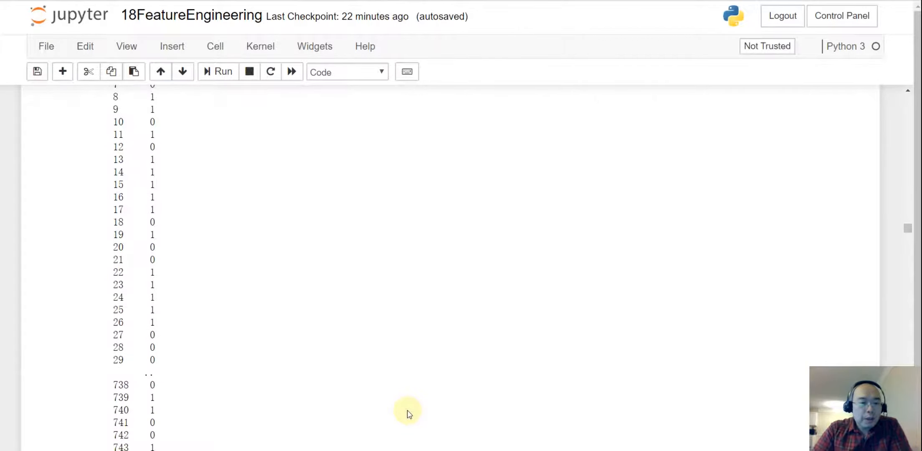
pyautogui.scroll(-3)
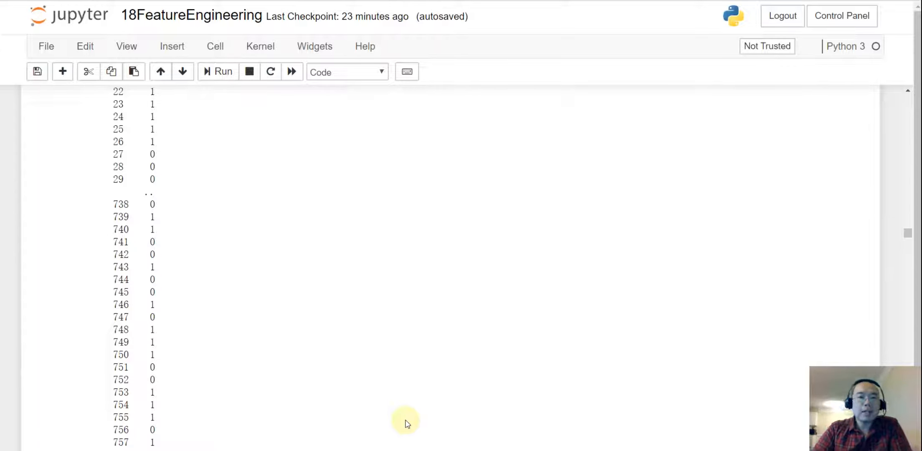
pyautogui.scroll(-3)
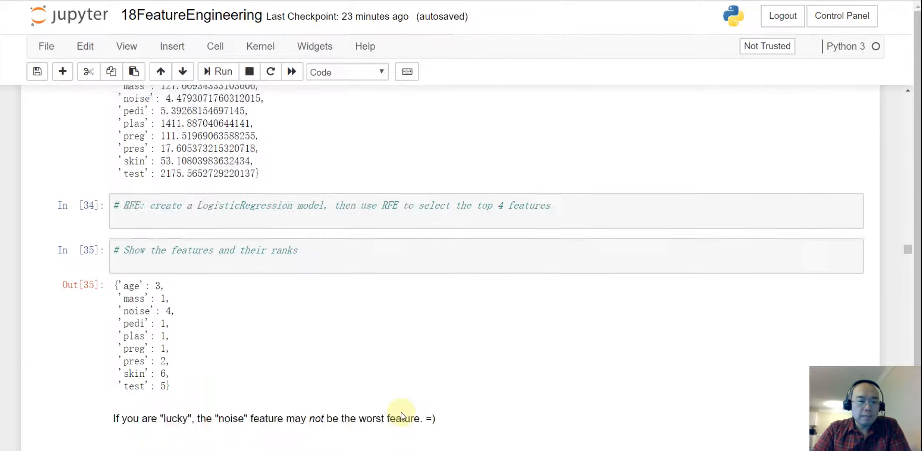
# - Call attention to the noise feature ranked 4 in the answer-key ranking cell
pyautogui.scroll(-3)
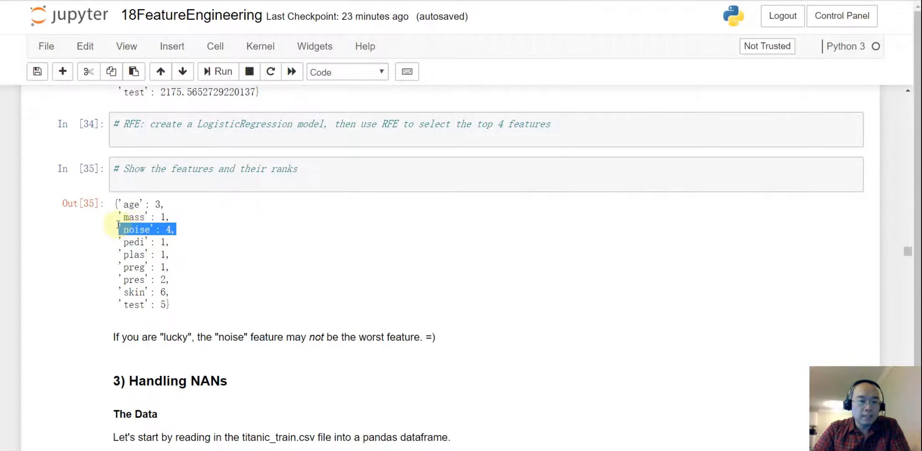
pyautogui.click(158, 248)
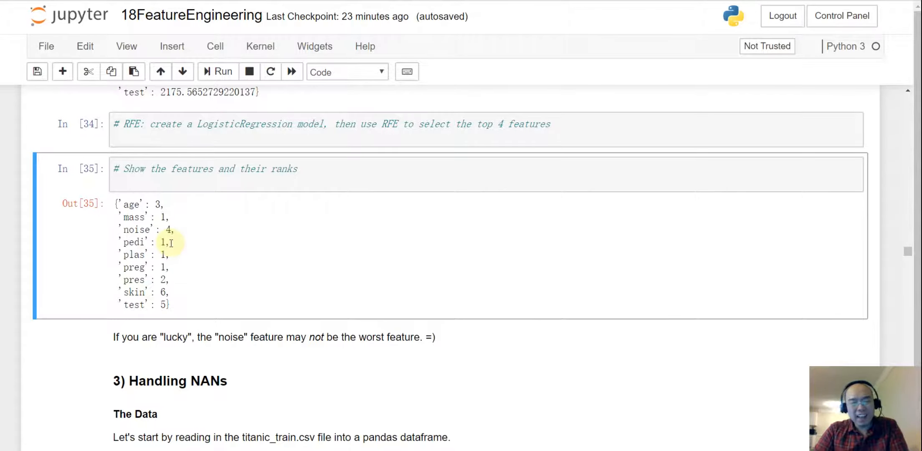
pyautogui.moveTo(174, 277)
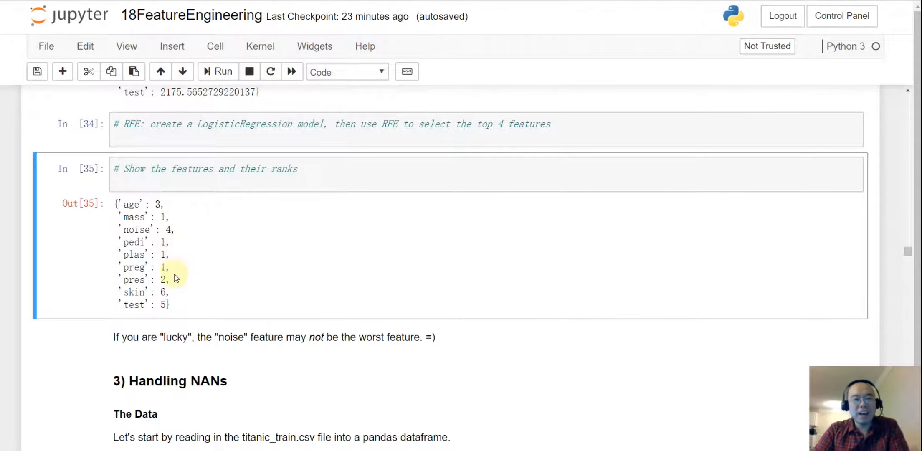
pyautogui.moveTo(175, 301)
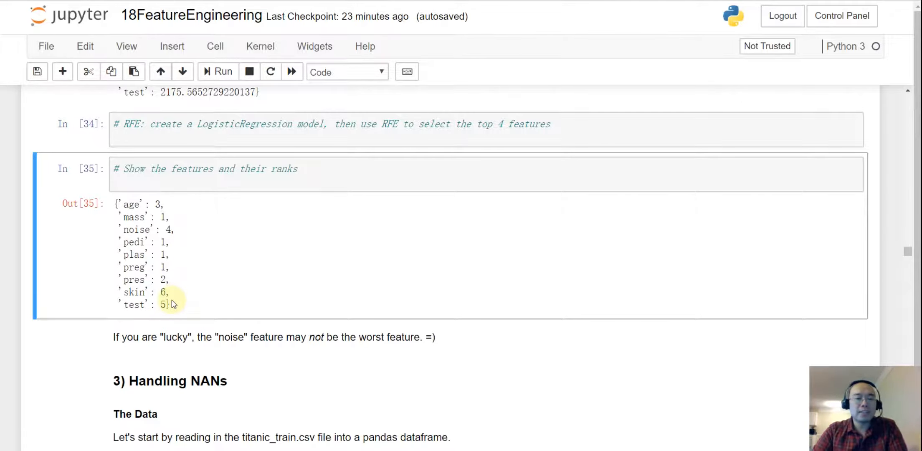
pyautogui.moveTo(442, 414)
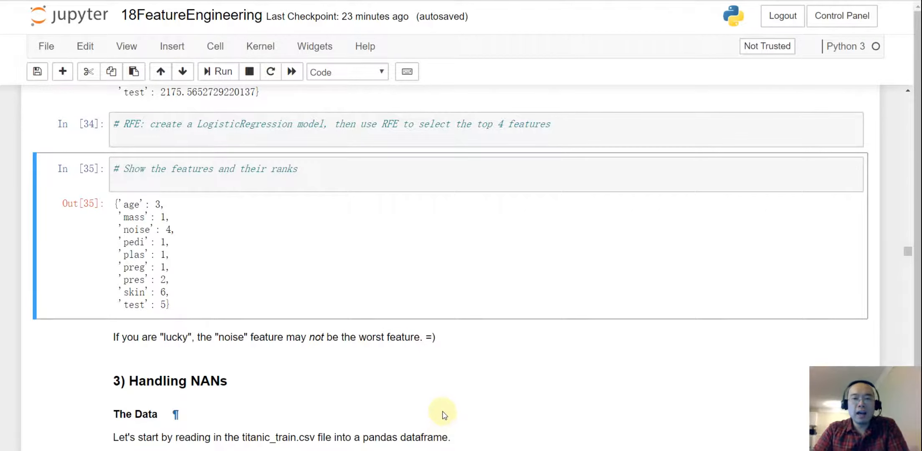
pyautogui.moveTo(441, 401)
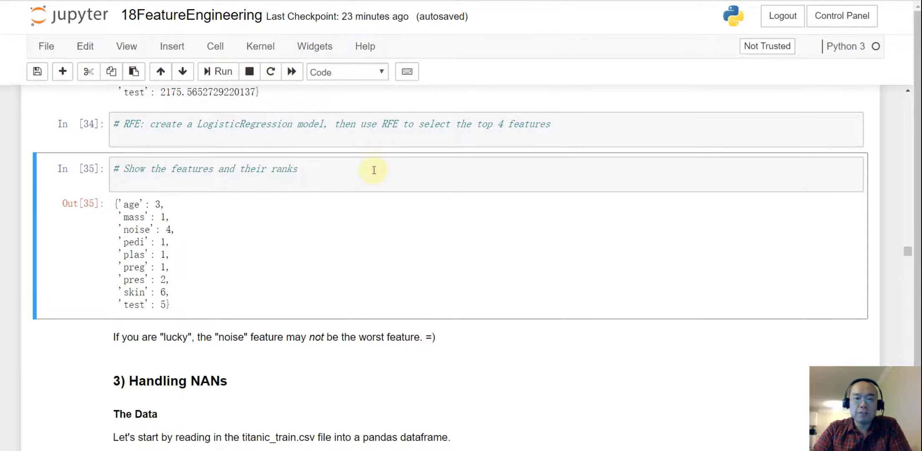
pyautogui.moveTo(372, 176)
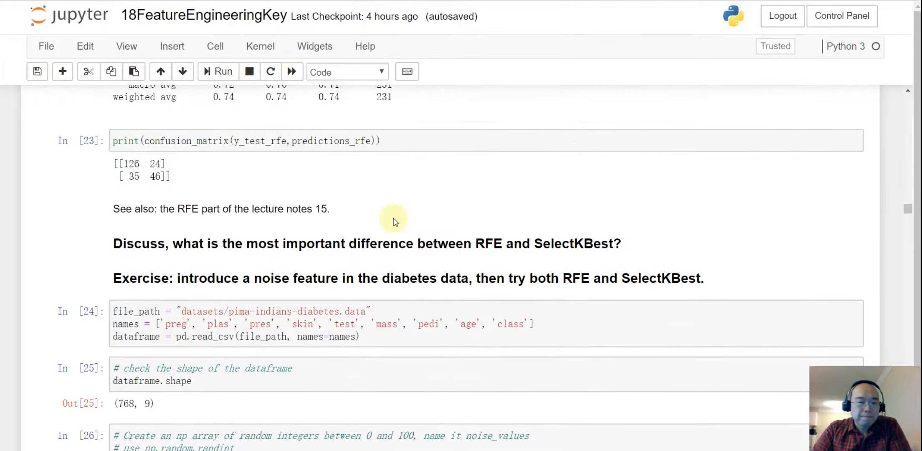
pyautogui.scroll(-3)
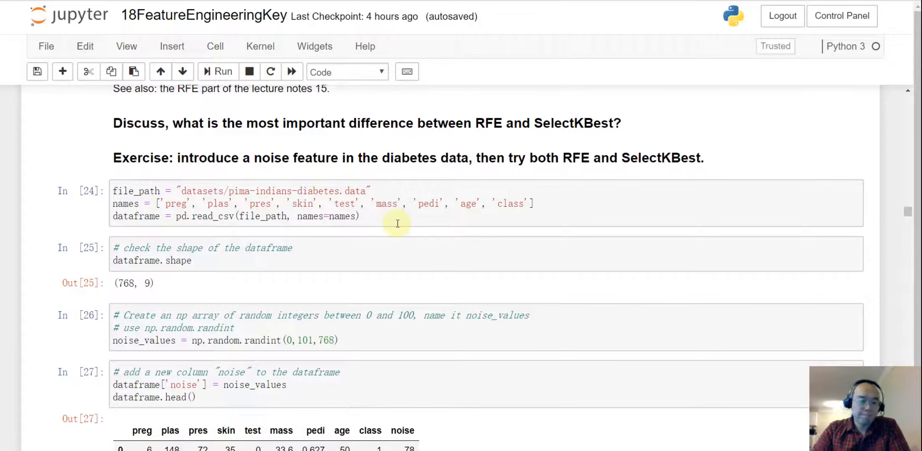
pyautogui.moveTo(442, 219)
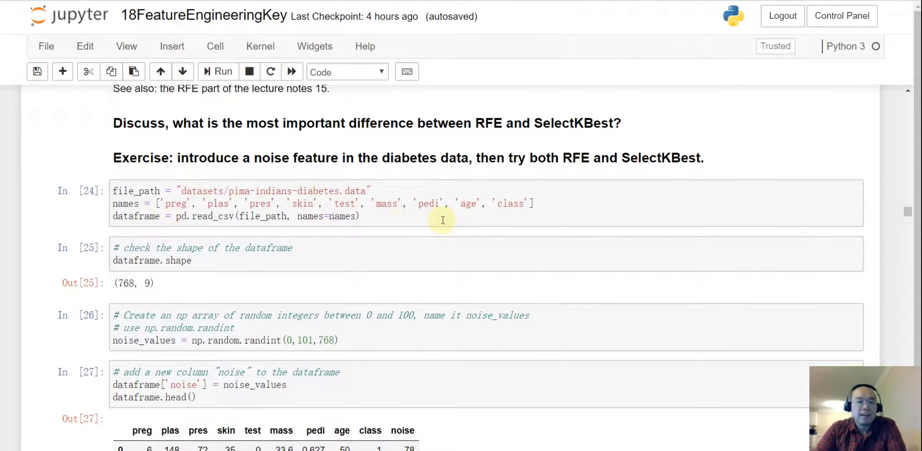
pyautogui.scroll(-3)
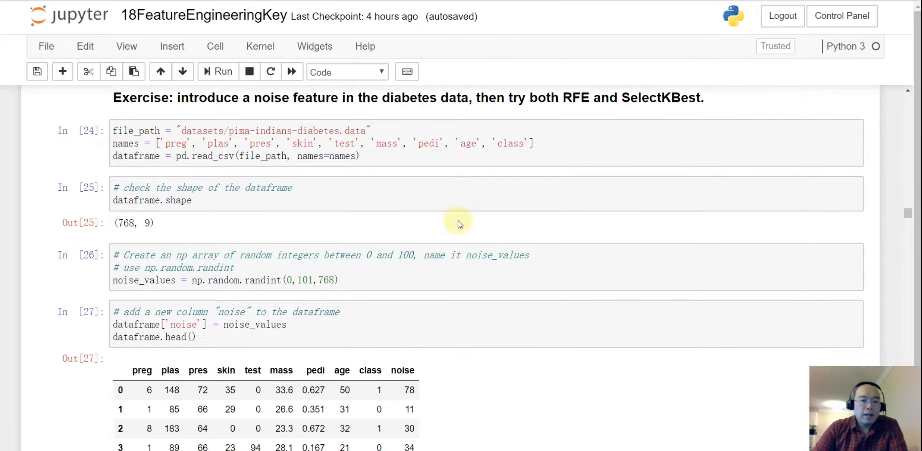
pyautogui.moveTo(209, 302)
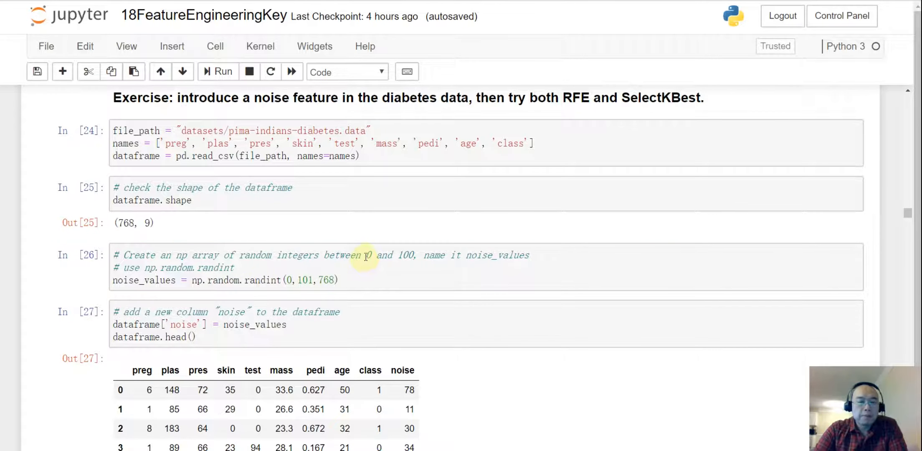
pyautogui.click(406, 255)
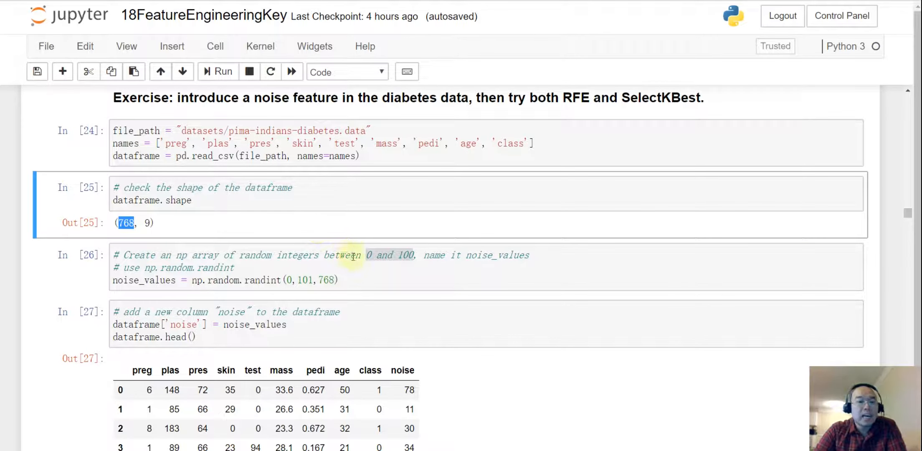
pyautogui.moveTo(351, 275)
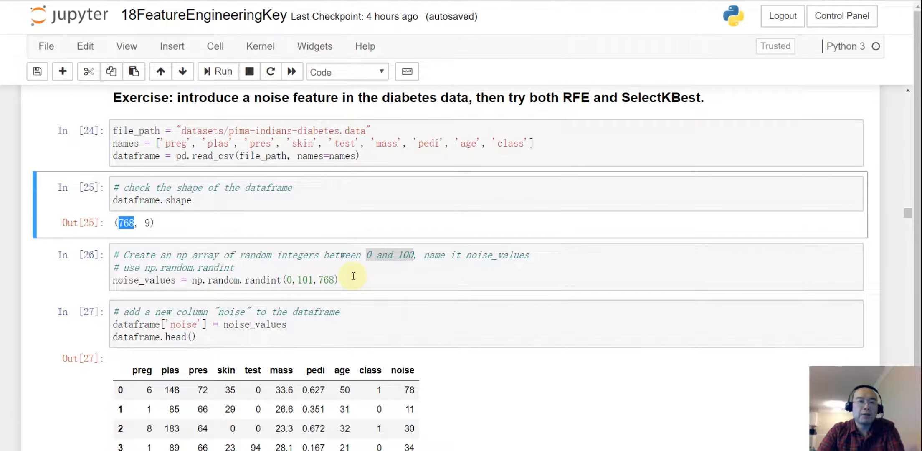
pyautogui.click(317, 280)
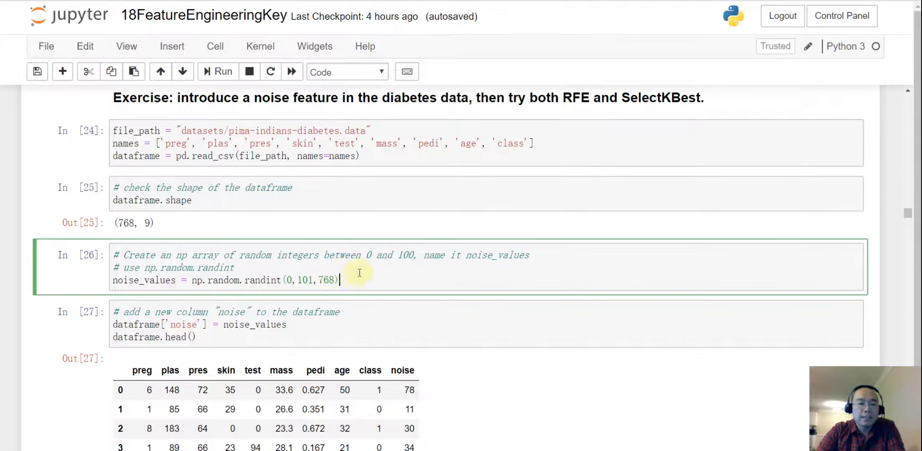
pyautogui.scroll(-3)
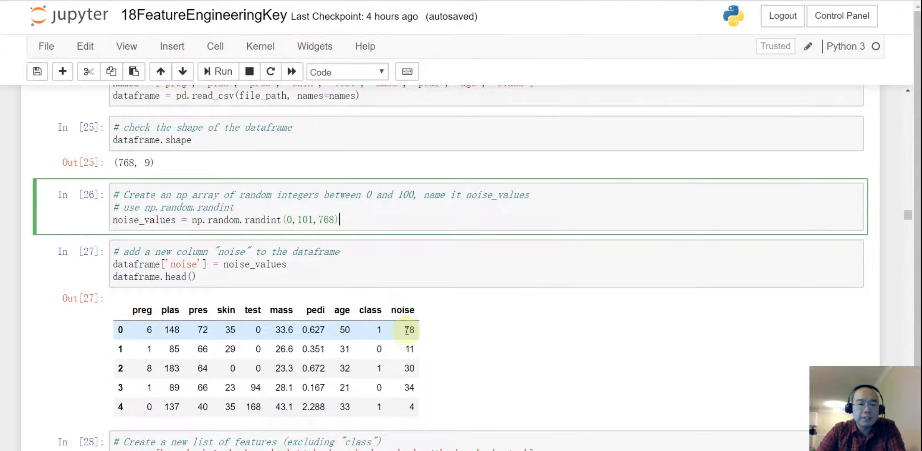
pyautogui.scroll(-3)
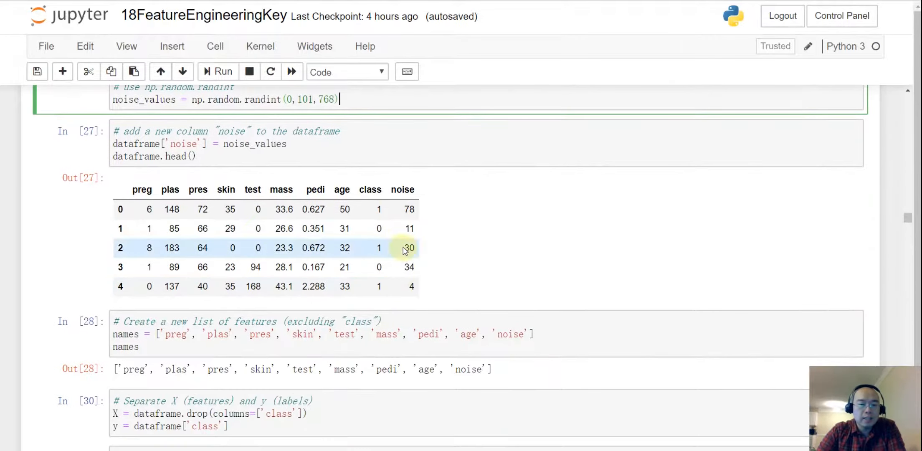
pyautogui.moveTo(419, 286)
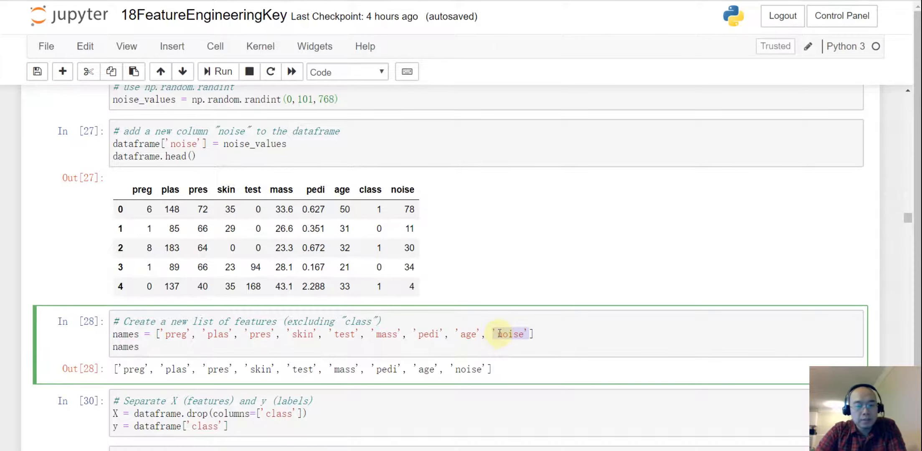
pyautogui.scroll(-3)
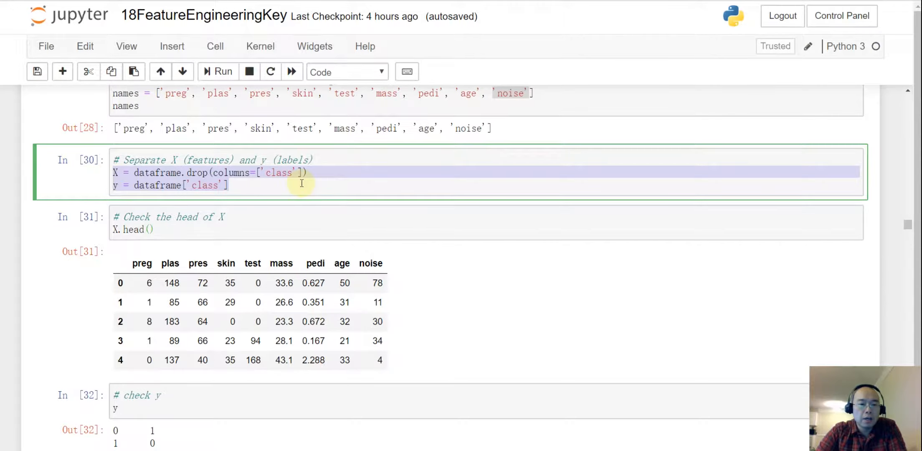
pyautogui.scroll(-3)
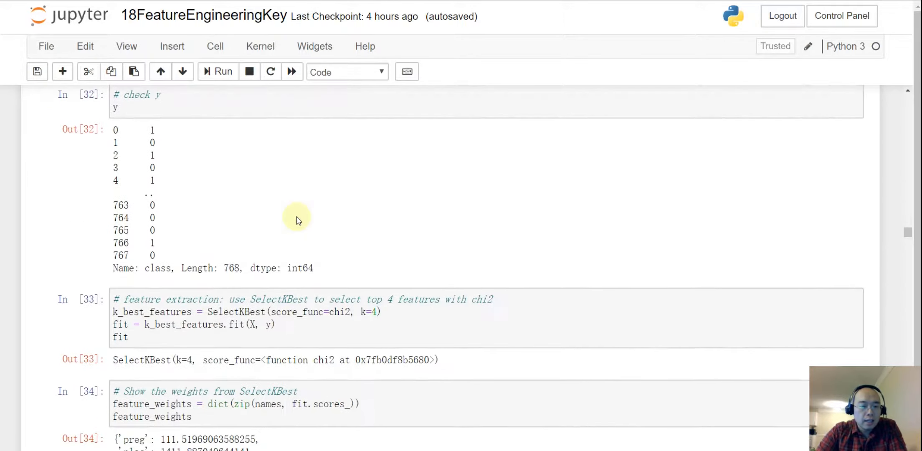
pyautogui.scroll(-3)
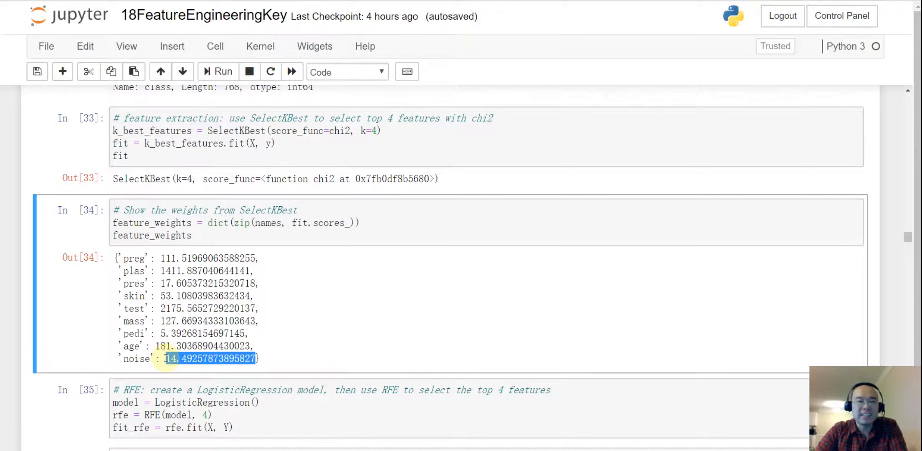
pyautogui.scroll(-3)
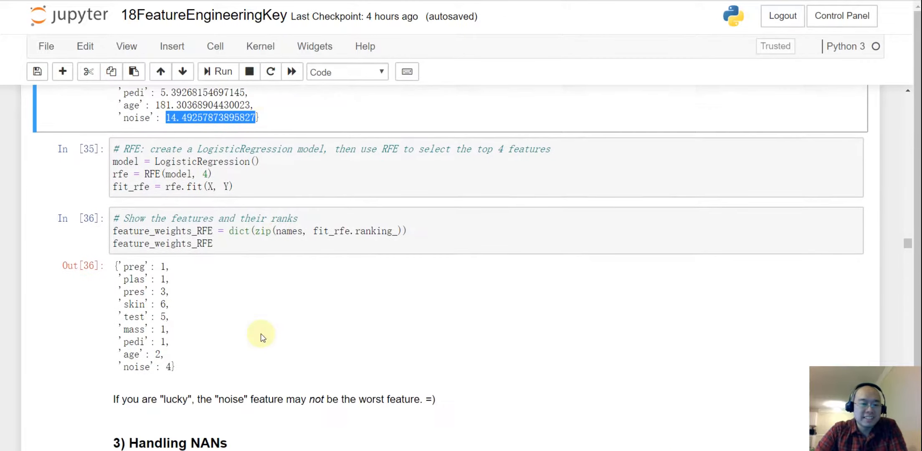
pyautogui.moveTo(126, 194)
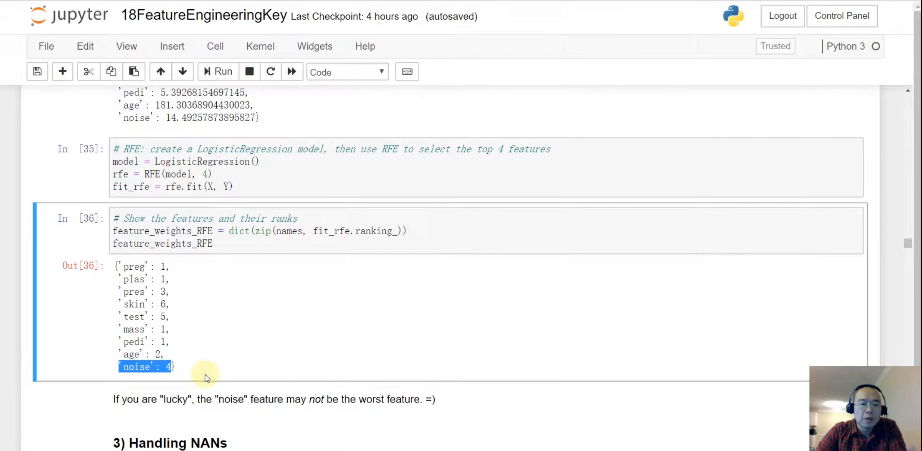
pyautogui.moveTo(170, 323)
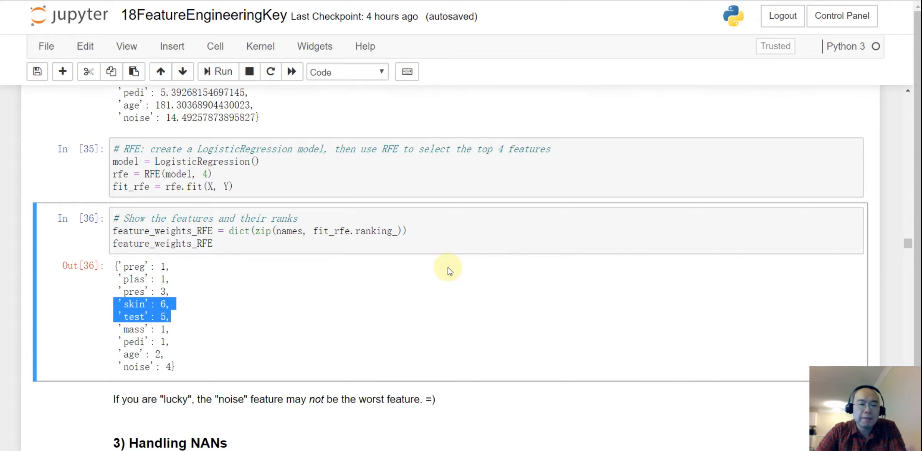
pyautogui.moveTo(886, 108)
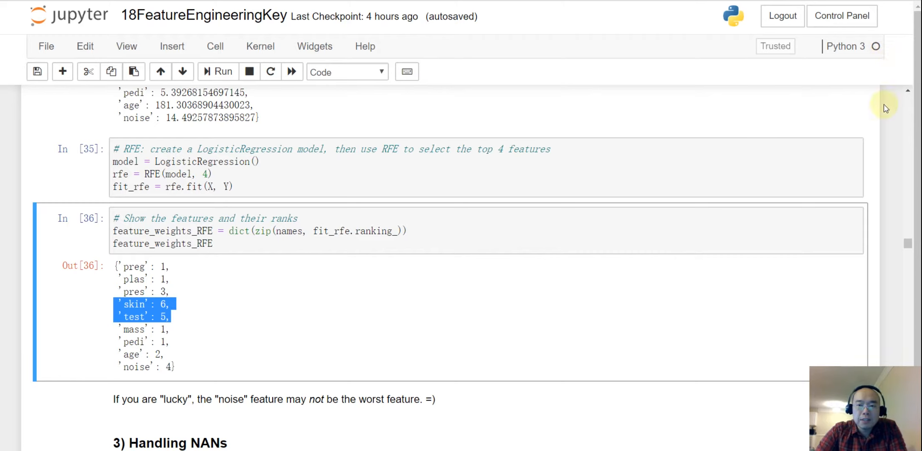
pyautogui.moveTo(880, 116)
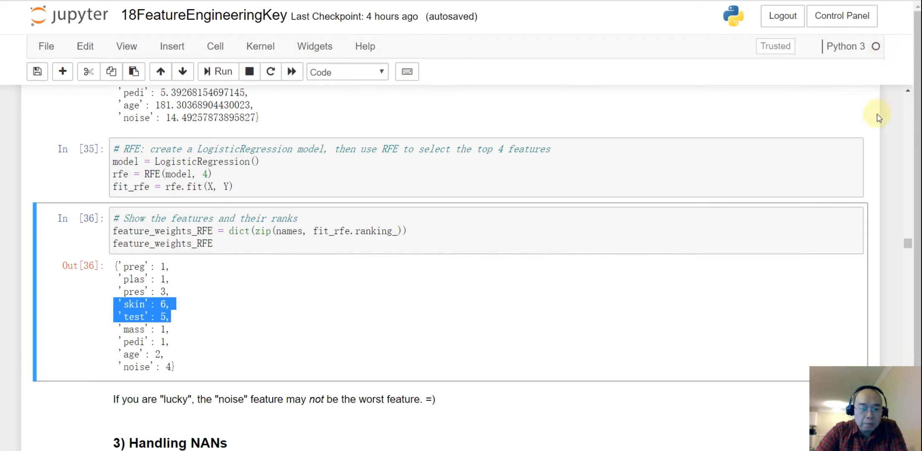
pyautogui.moveTo(866, 1)
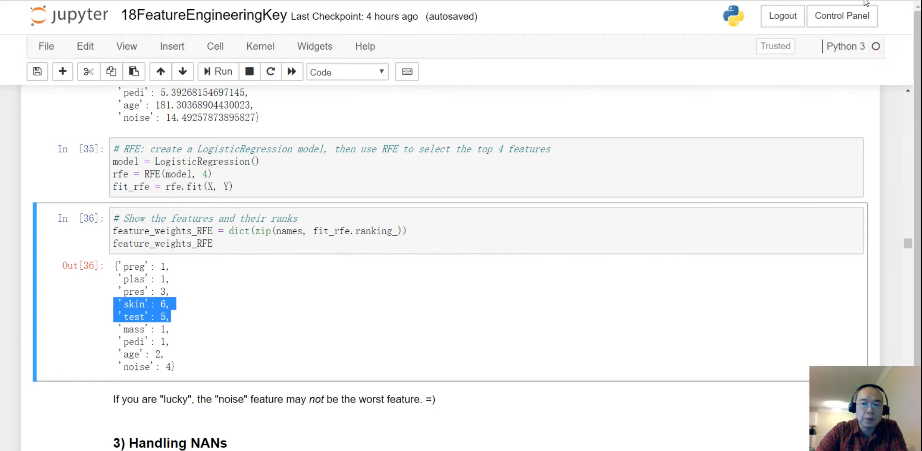